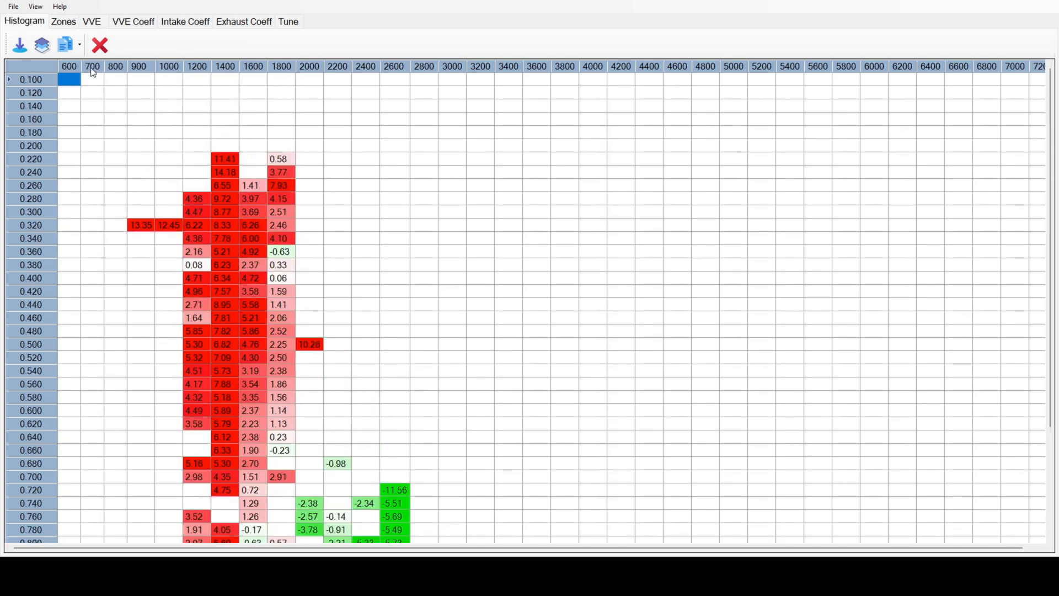
# Step: Show the Zones tab with RPM boundaries at 1000, 1600, 2500 and 3500
pyautogui.click(63, 21)
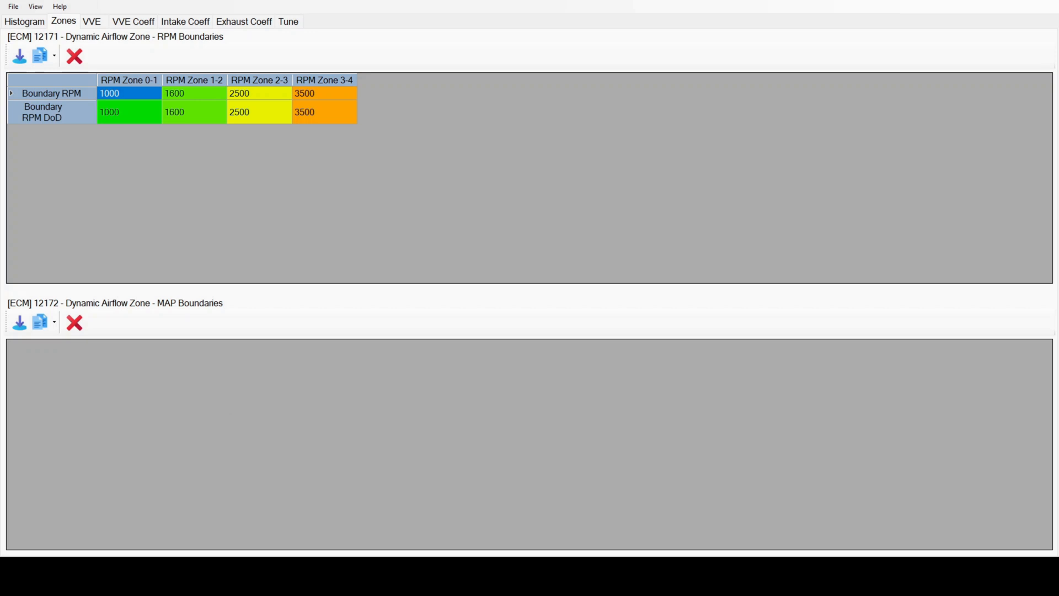
# Step: Load the MAP boundary pressure ratios (0.30–0.96) and bring up the empty VVE table view
pyautogui.click(19, 323)
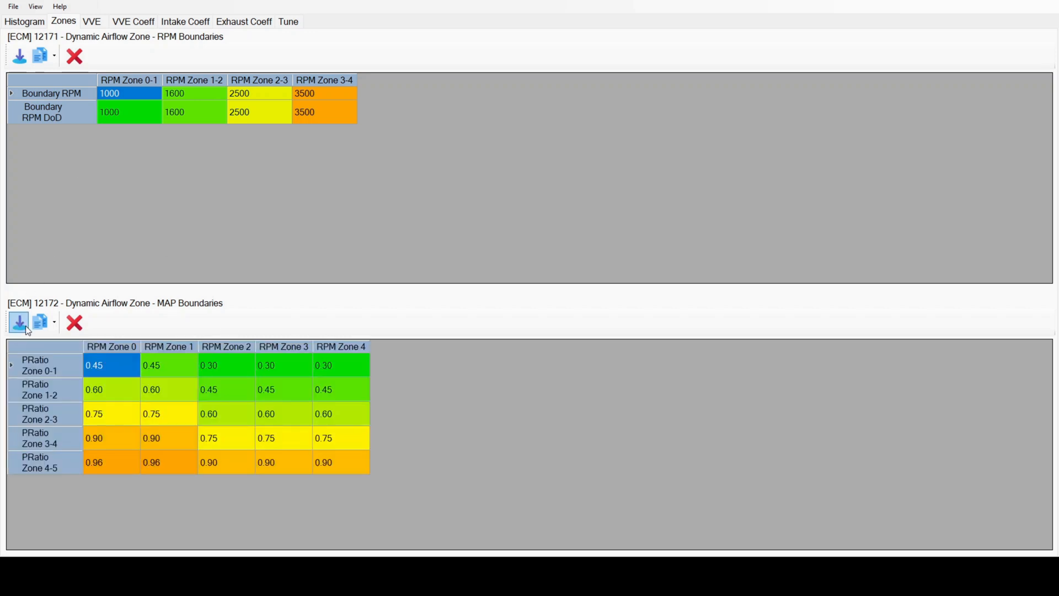
pyautogui.click(92, 21)
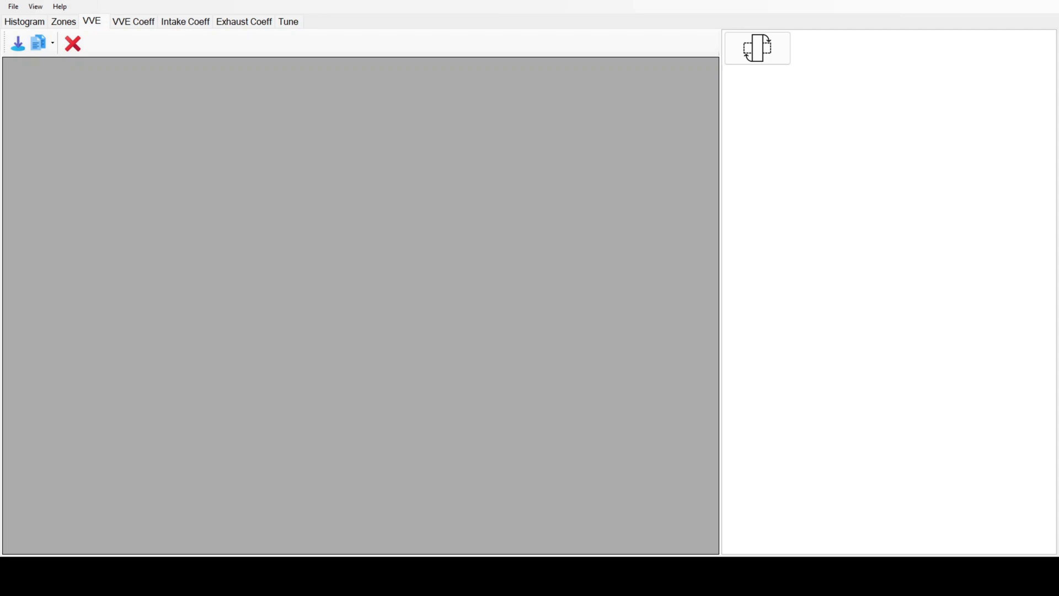
pyautogui.moveTo(29, 74)
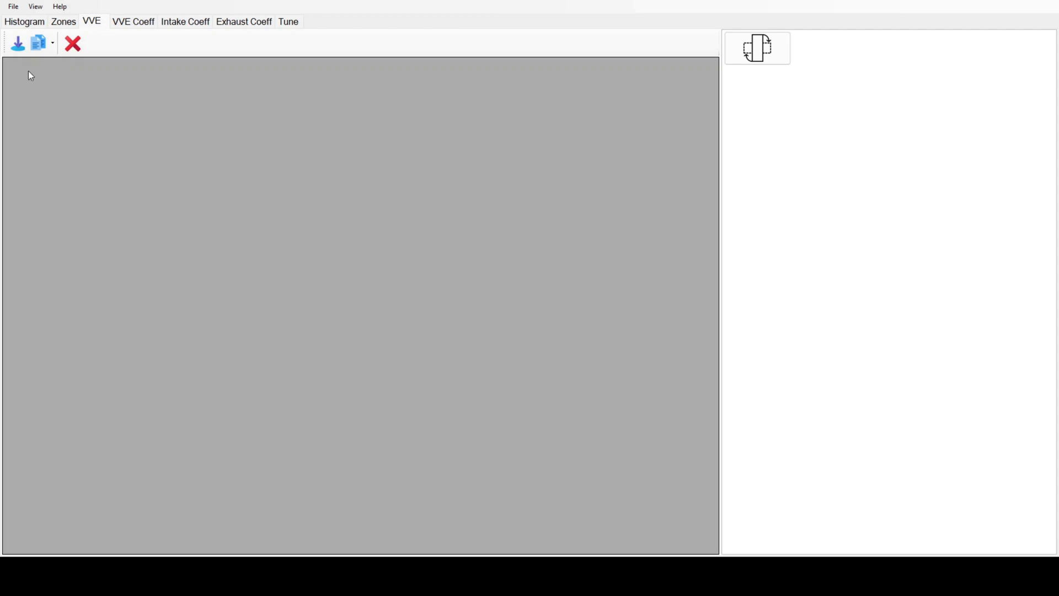
# Step: Load the colour-graded VVE table with its 3D surface, and select a cell block within one zone
pyautogui.click(17, 43)
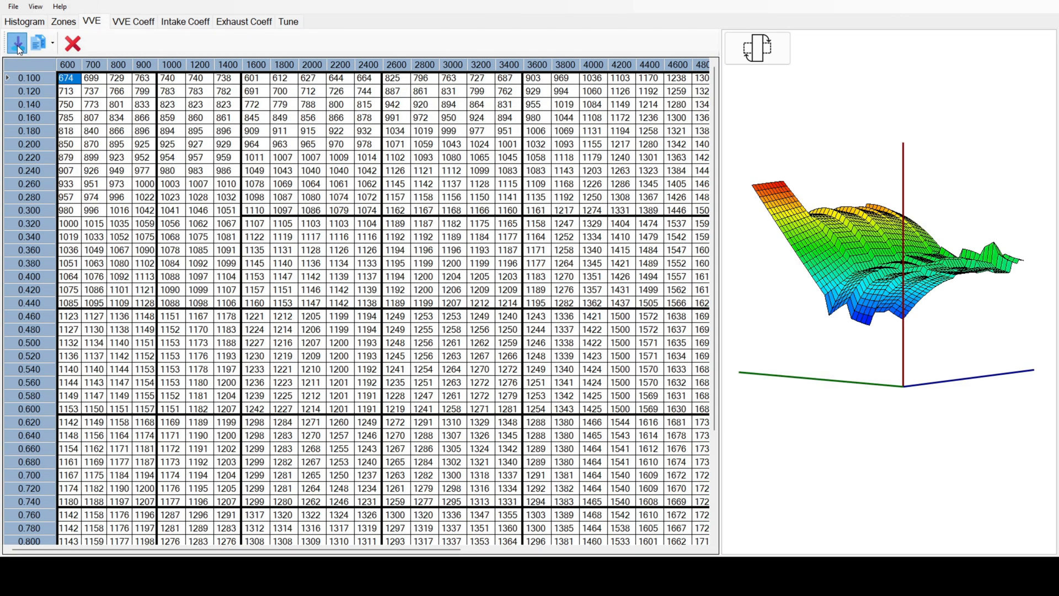
pyautogui.click(16, 42)
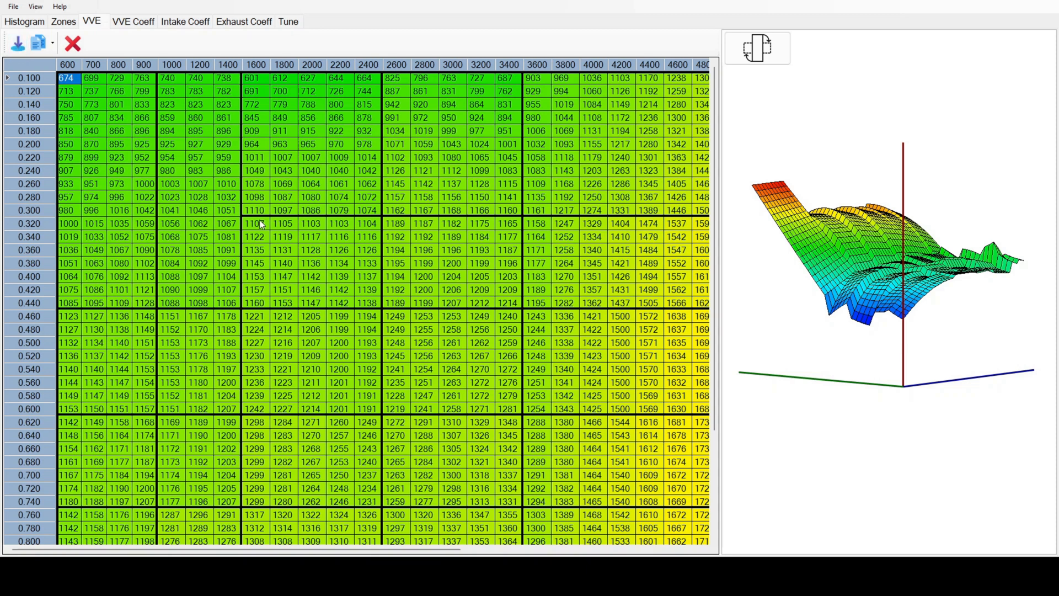
pyautogui.moveTo(255, 223); pyautogui.dragTo(363, 303)
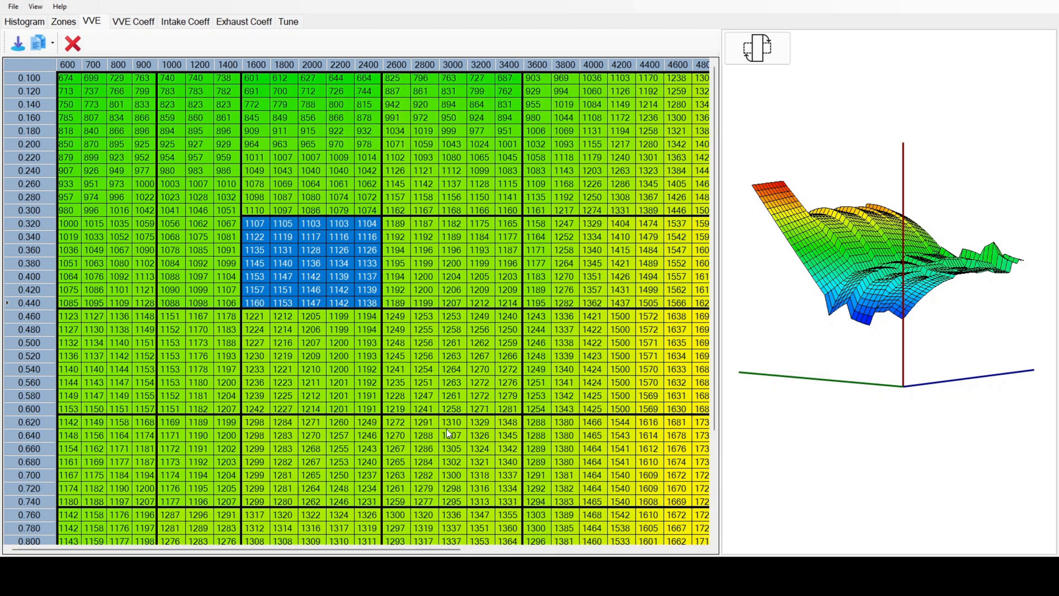
pyautogui.hscroll(3)
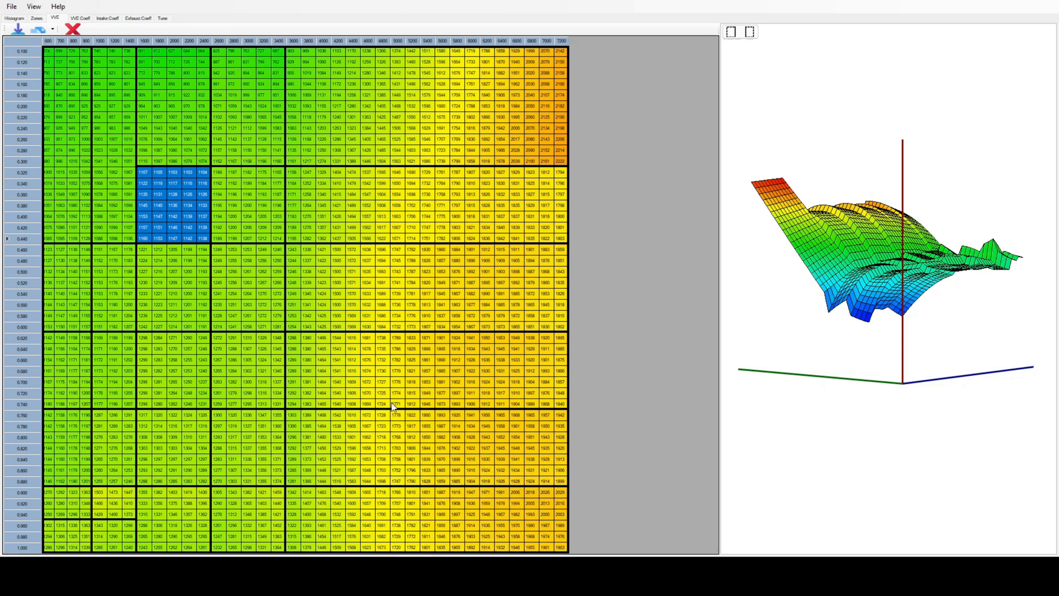
pyautogui.moveTo(465, 436)
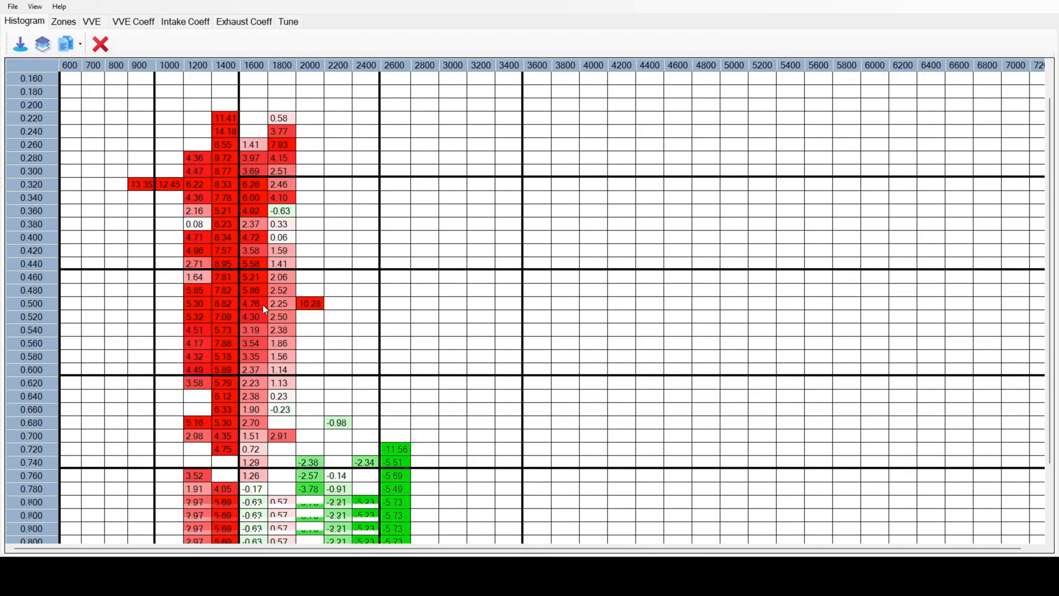
# Step: Scroll the histogram, revisit the VVE table, and show the six VE coefficient tables
pyautogui.scroll(-3)
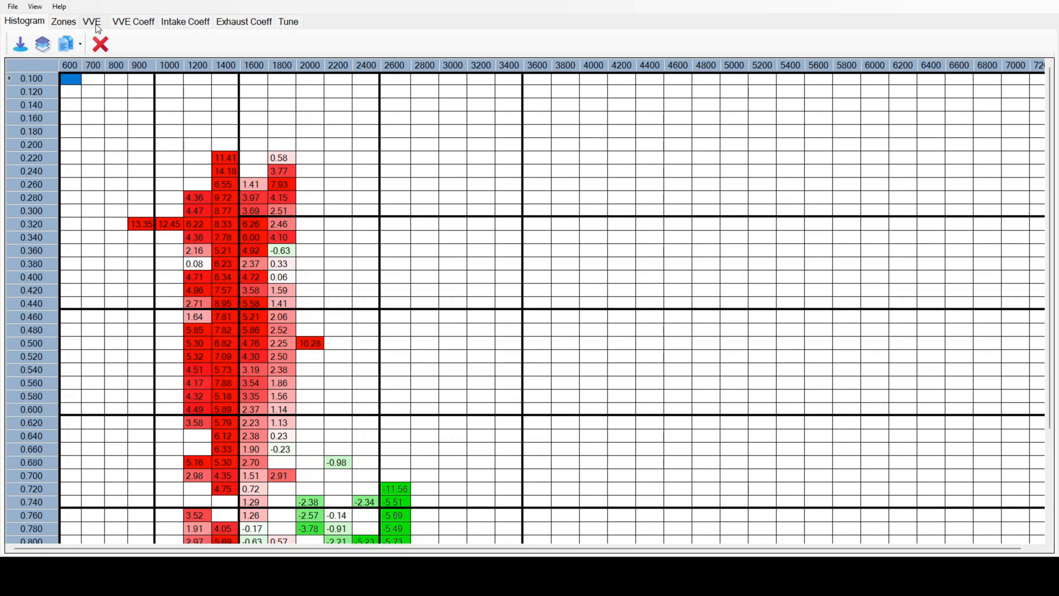
pyautogui.click(92, 21)
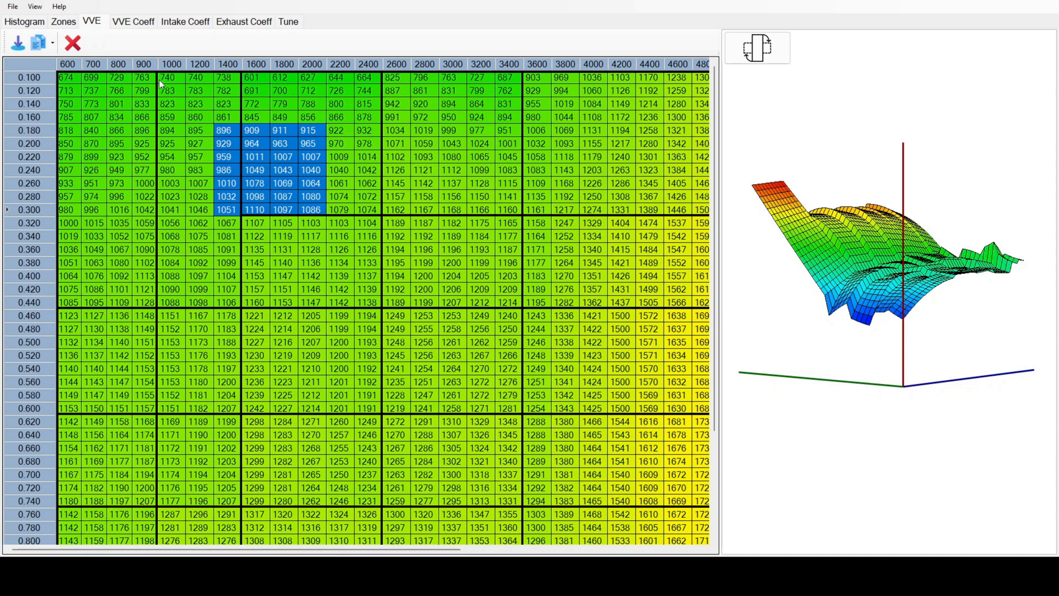
pyautogui.click(133, 21)
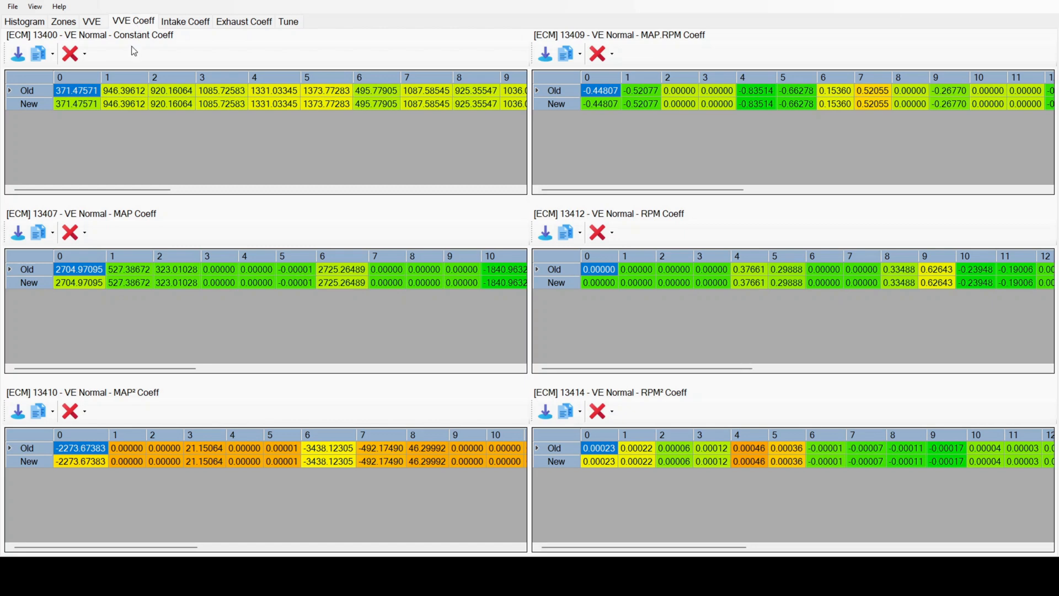
pyautogui.moveTo(46, 101)
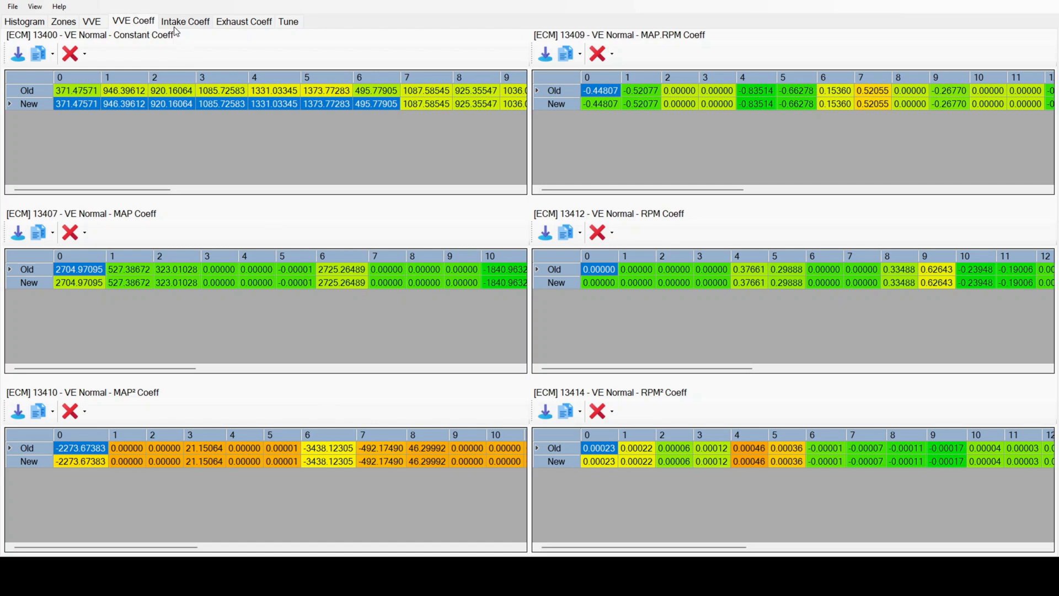
# Step: After reviewing the Old/New coefficient rows, show the four empty intake cam tables
pyautogui.click(184, 21)
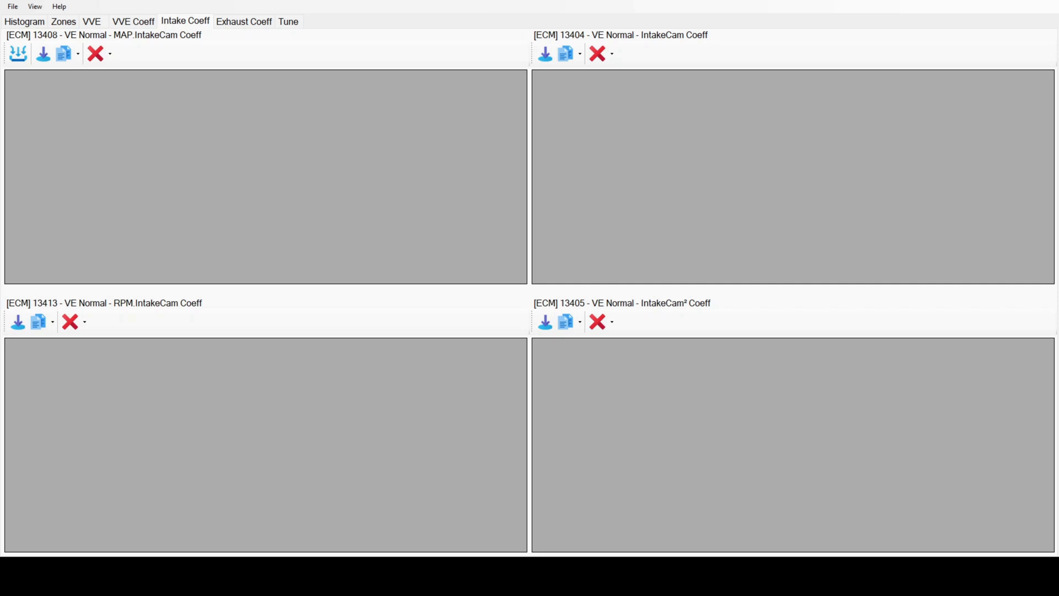
pyautogui.moveTo(93, 149)
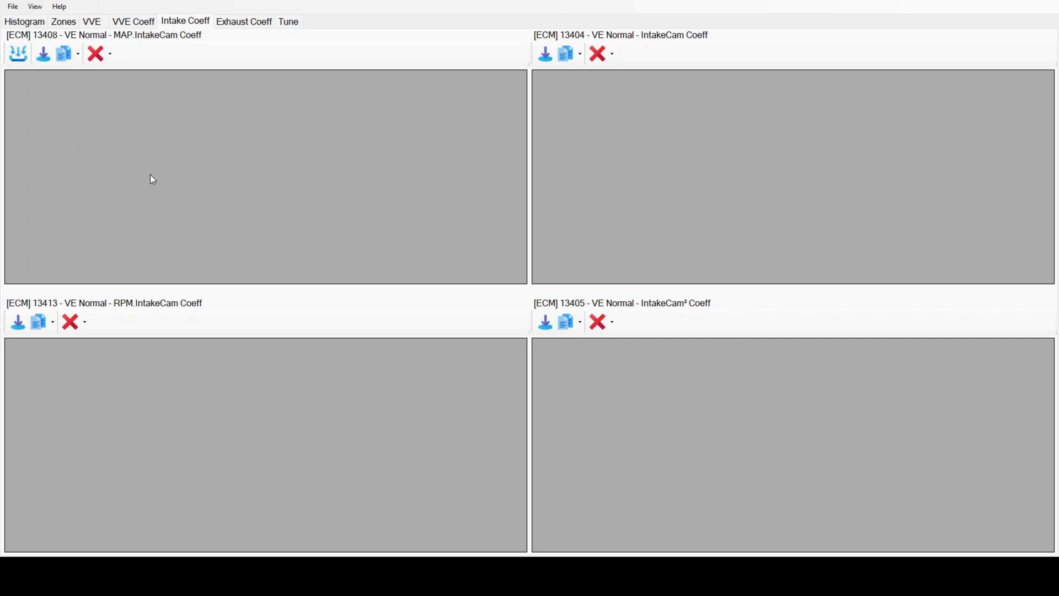
pyautogui.moveTo(168, 177)
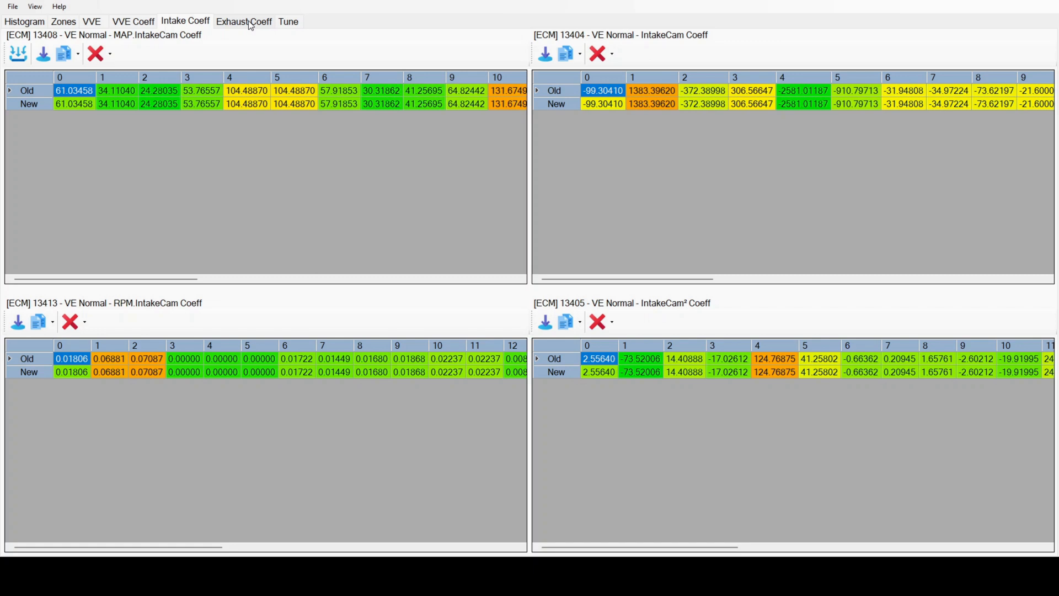
# Step: Bring up the five empty exhaust cam coefficient tables
pyautogui.click(243, 21)
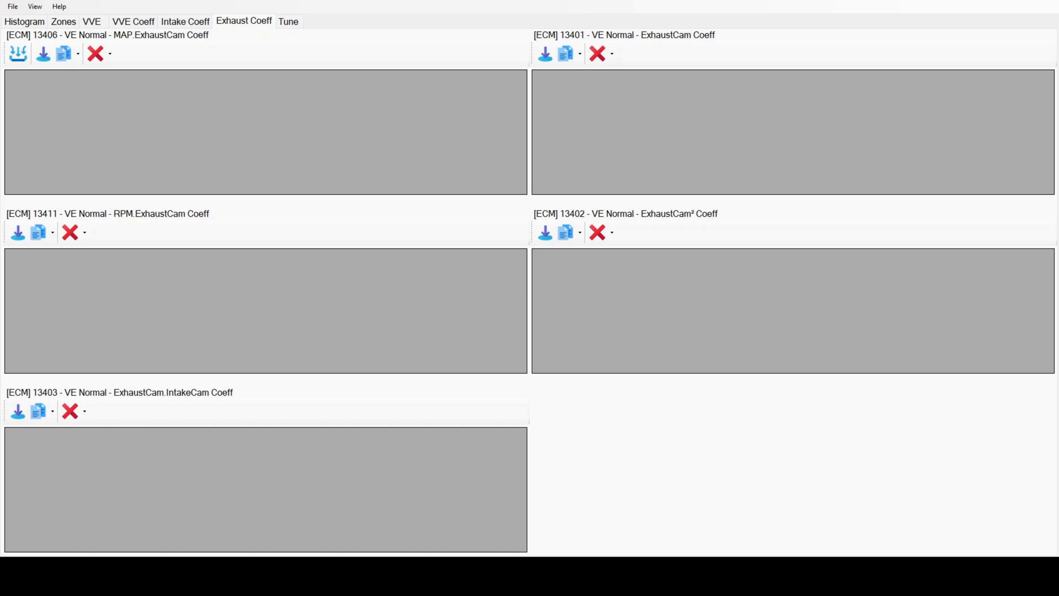
pyautogui.moveTo(49, 72)
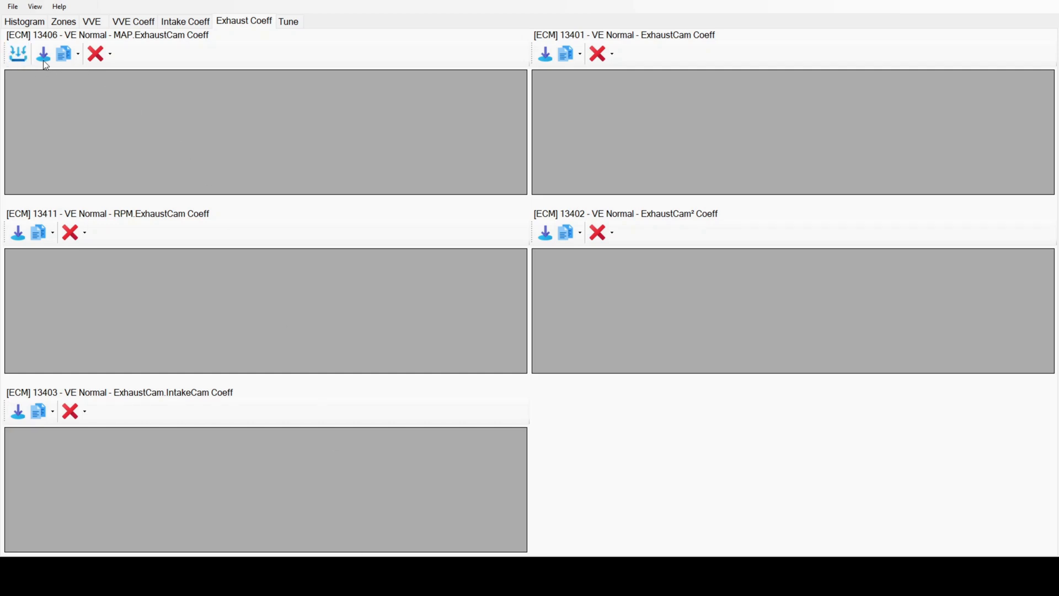
pyautogui.moveTo(54, 63)
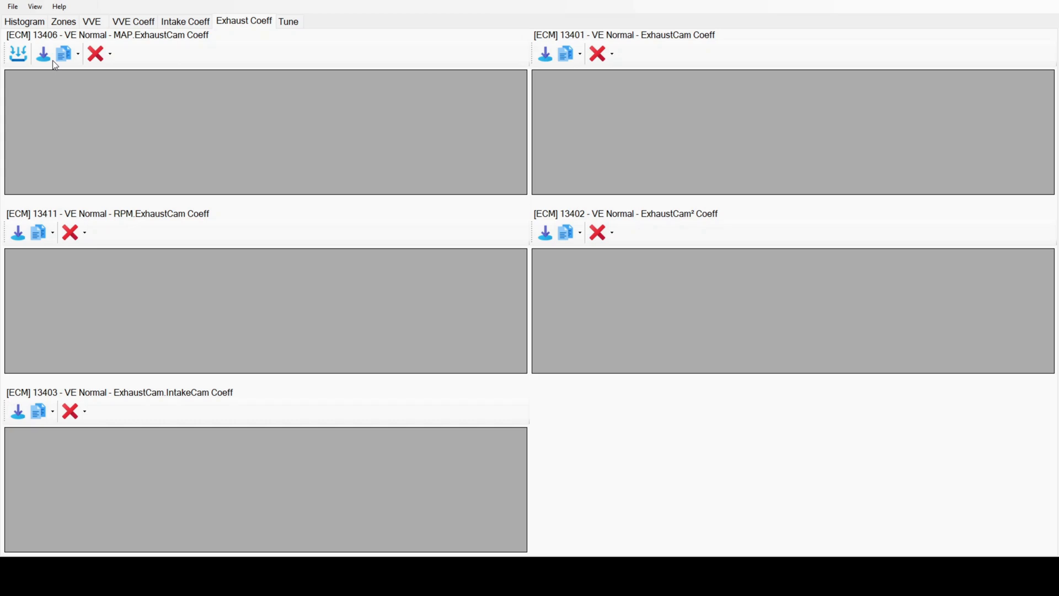
# Step: Load all five exhaust cam tables and show the Tune view with its 3D surface
pyautogui.click(63, 53)
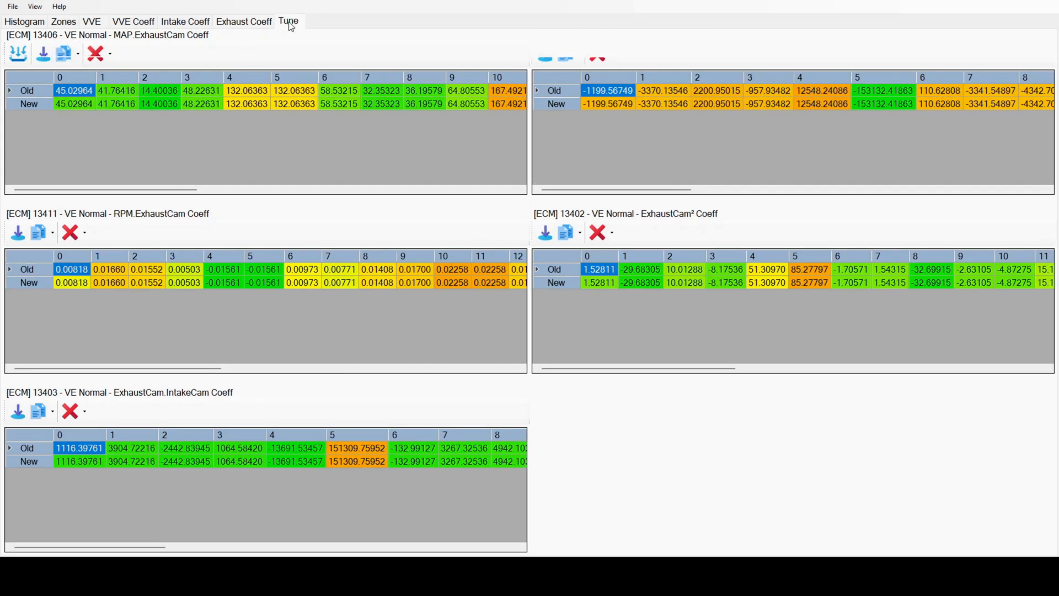
pyautogui.click(289, 21)
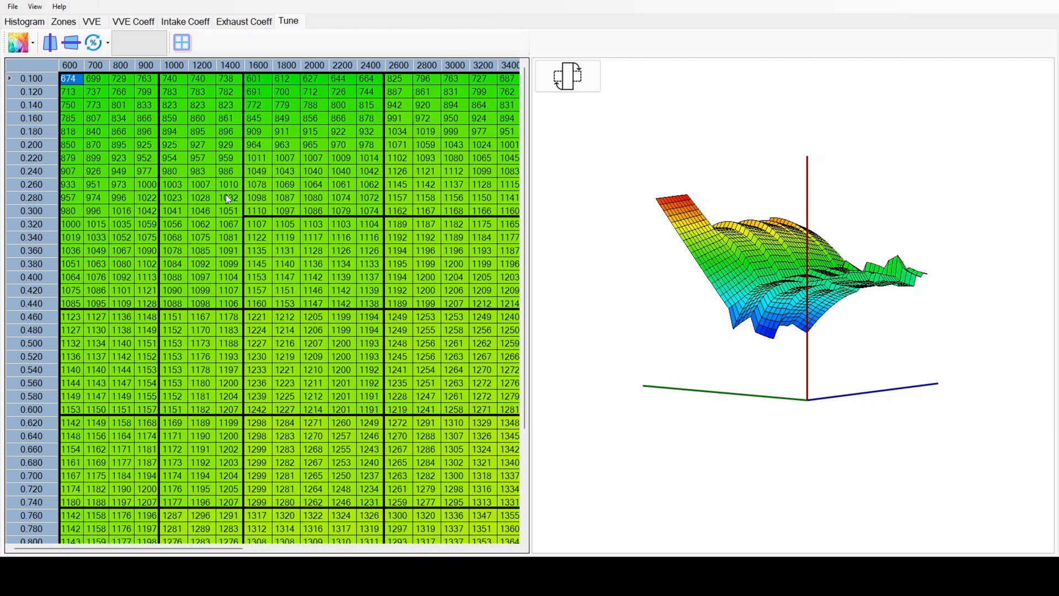
pyautogui.click(96, 43)
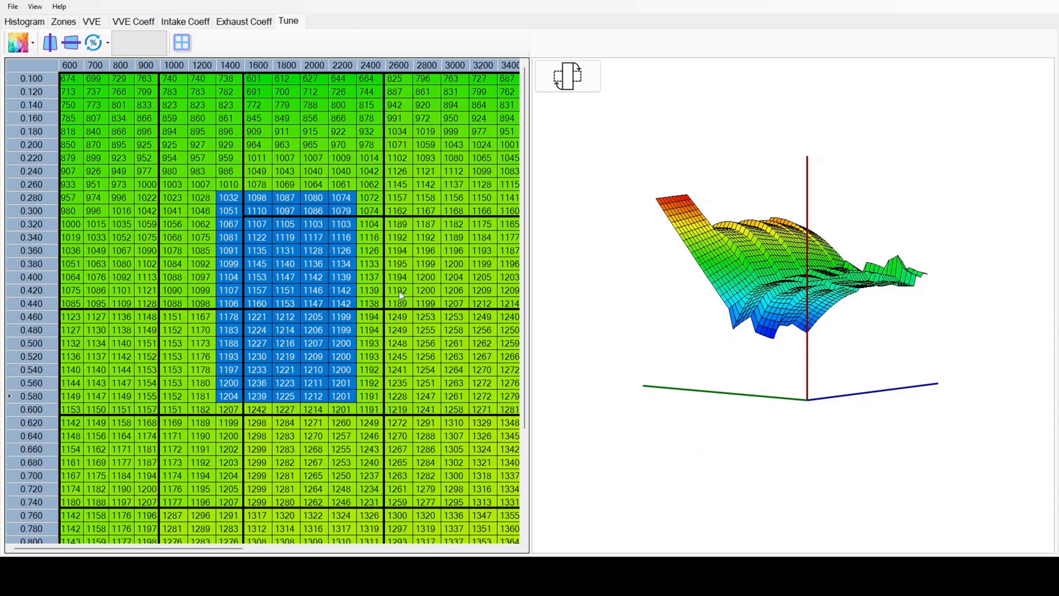
pyautogui.moveTo(722, 395)
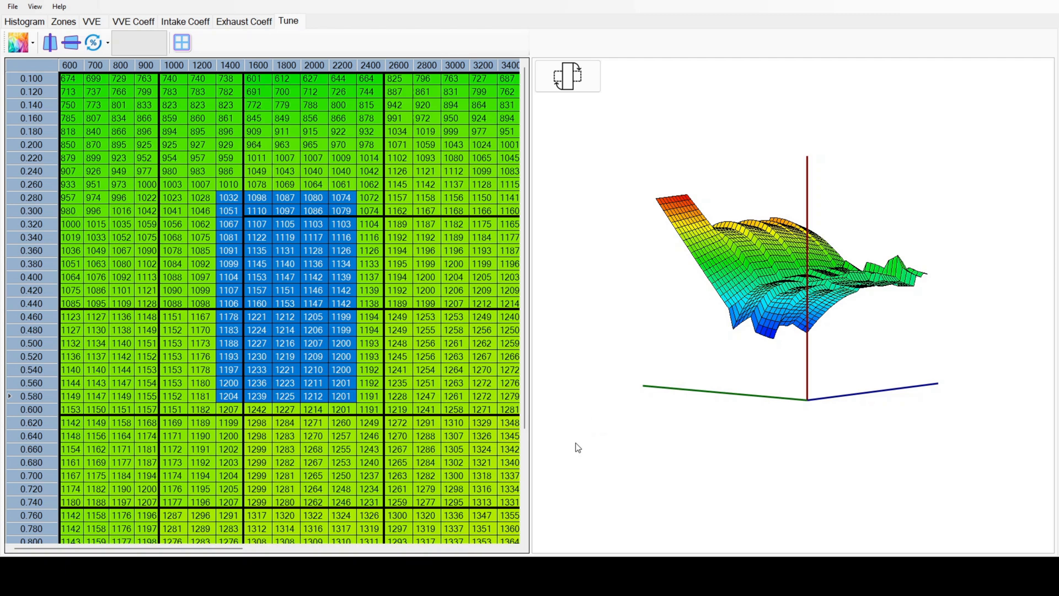
pyautogui.moveTo(693, 465)
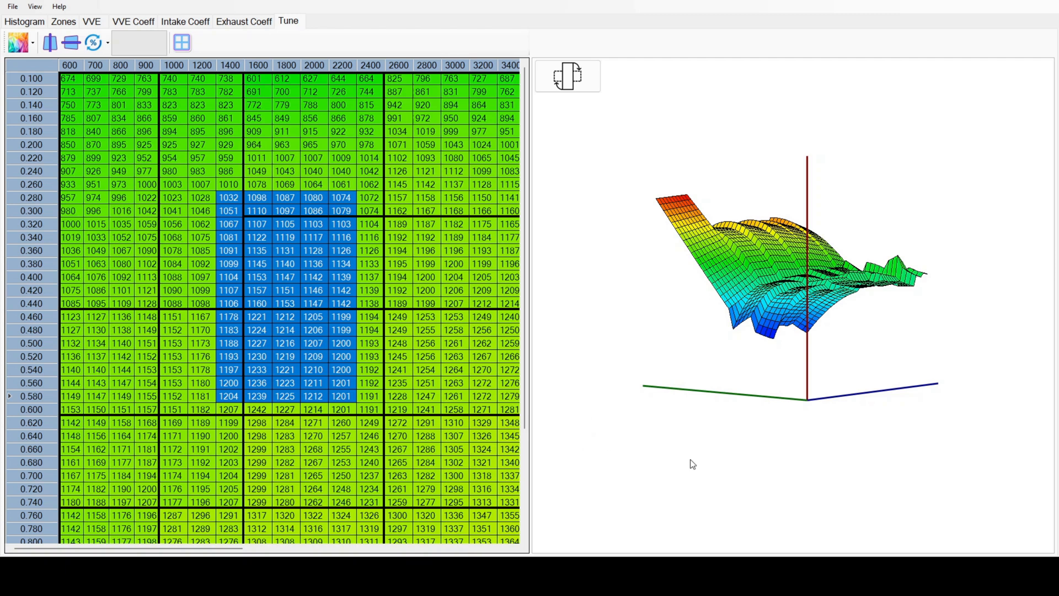
pyautogui.moveTo(749, 447)
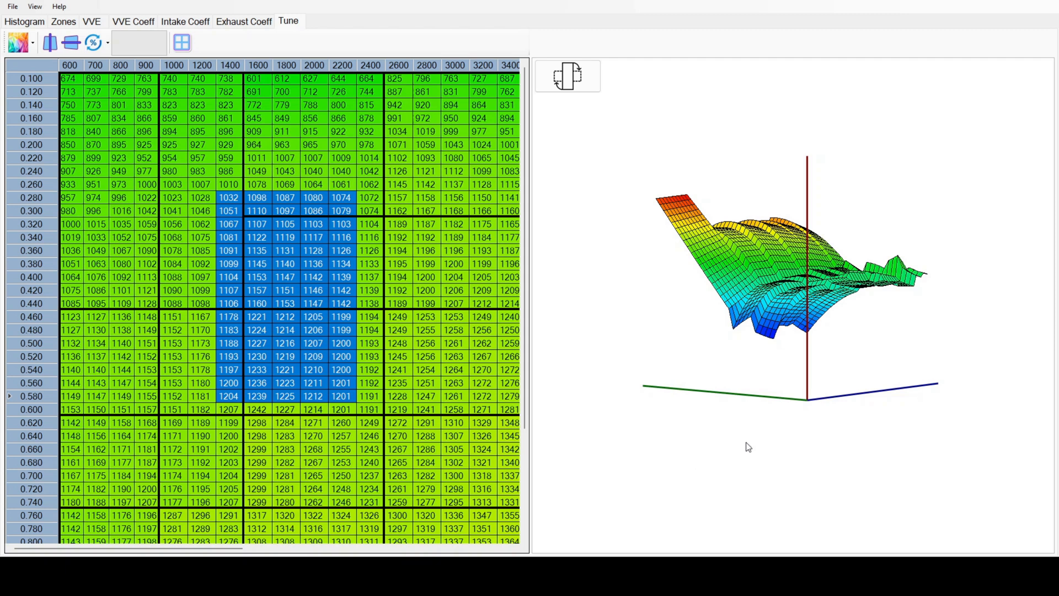
pyautogui.moveTo(35, 31)
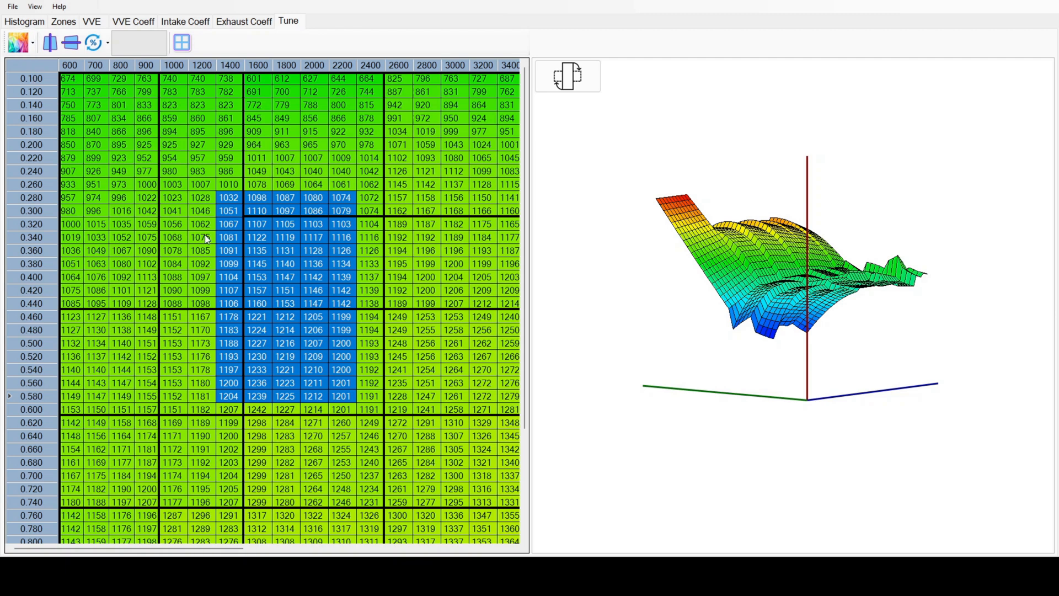
pyautogui.click(18, 41)
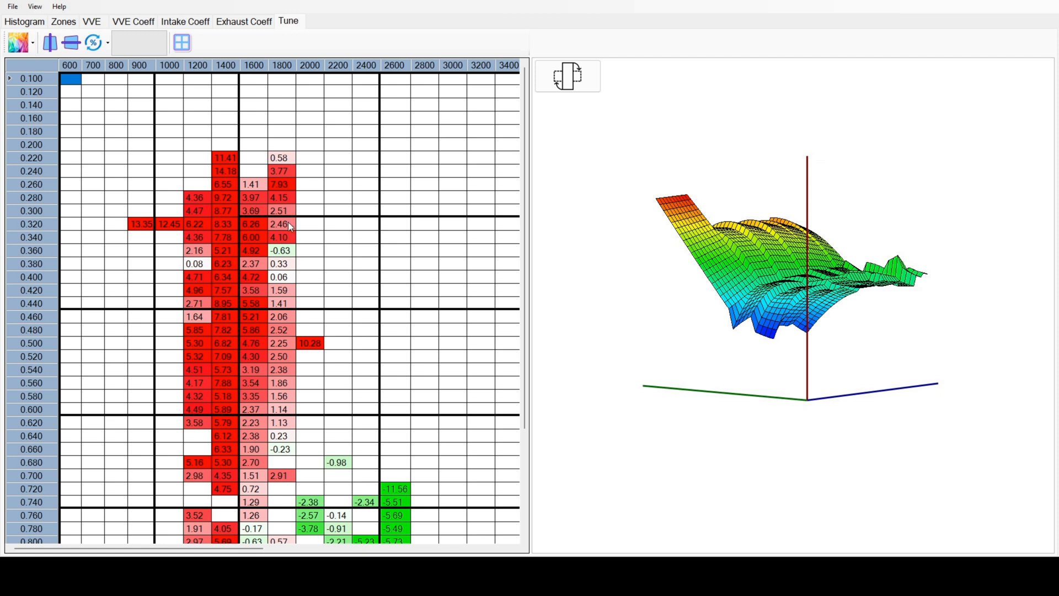
# Step: Turn off the histogram overlay and restore the value colour map on the Tune table
pyautogui.click(16, 43)
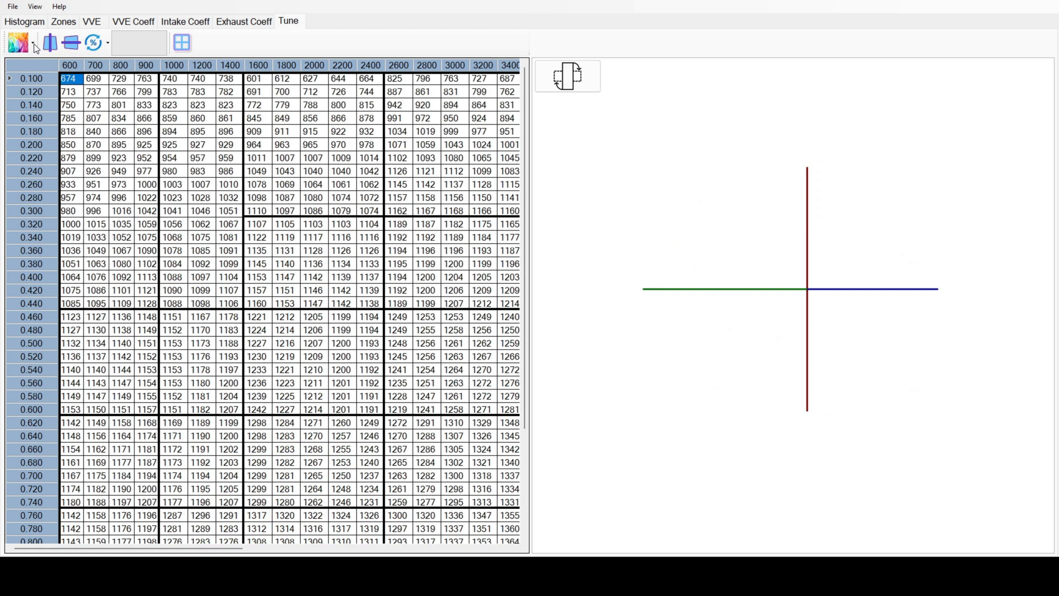
pyautogui.click(15, 42)
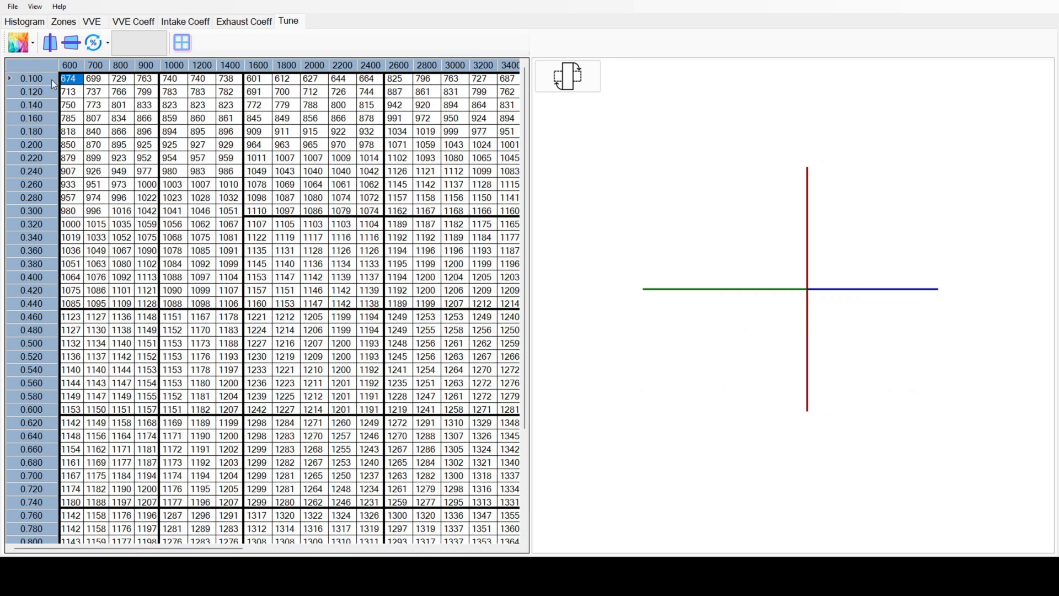
pyautogui.click(71, 43)
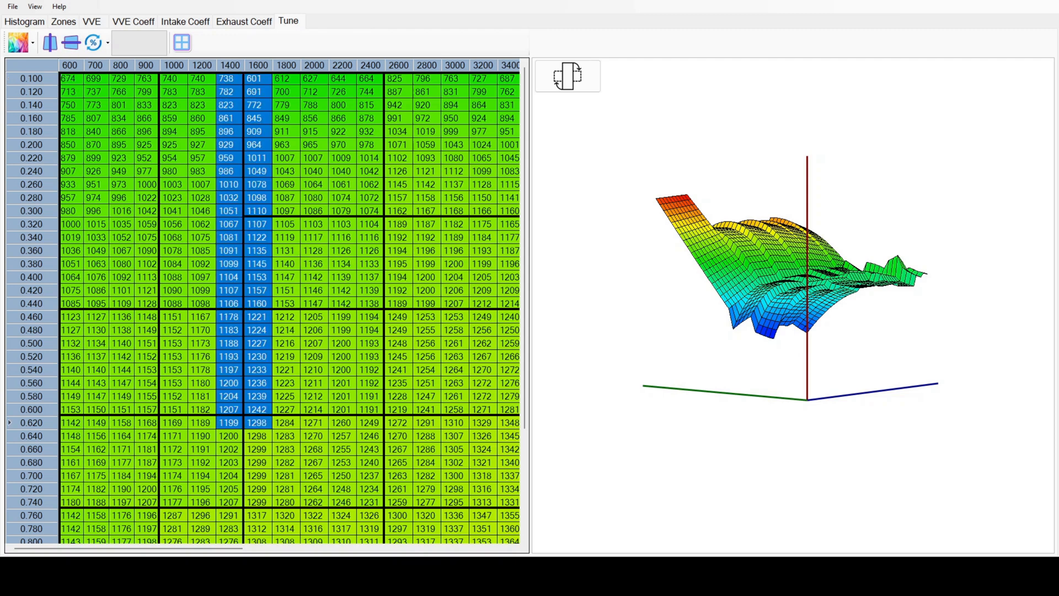
pyautogui.scroll(-3)
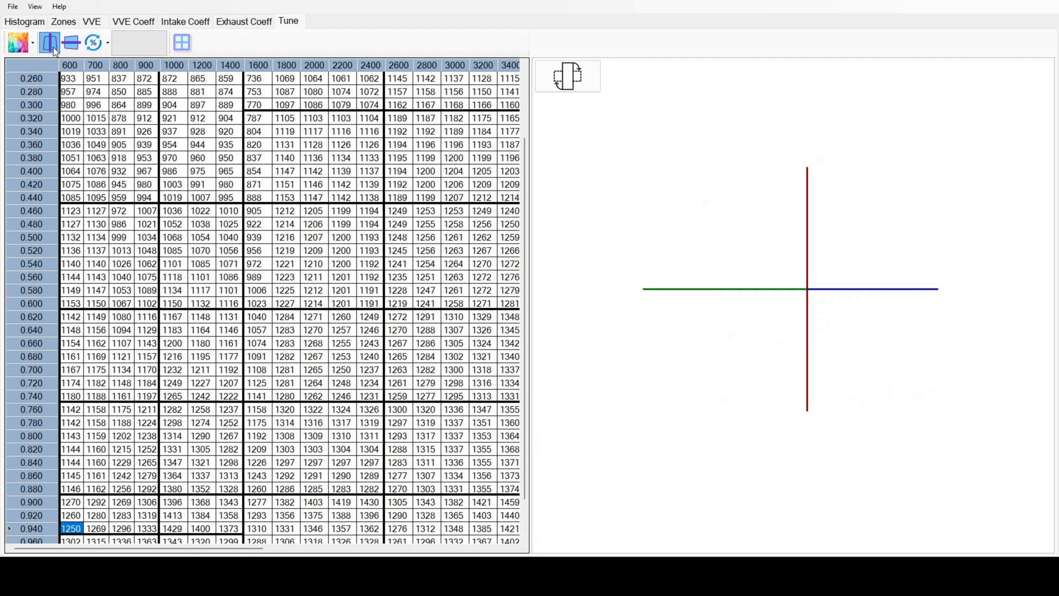
# Step: Interpolate the marked columns, then interpolate the 1000–1400 rpm block between neighbours
pyautogui.click(49, 42)
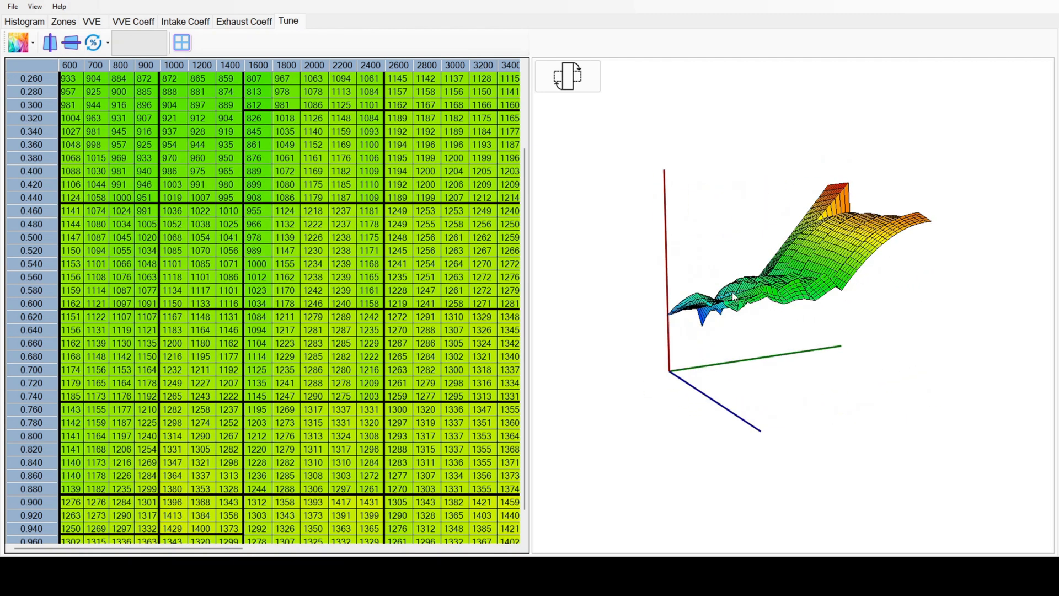
pyautogui.moveTo(733, 297); pyautogui.dragTo(753, 316)
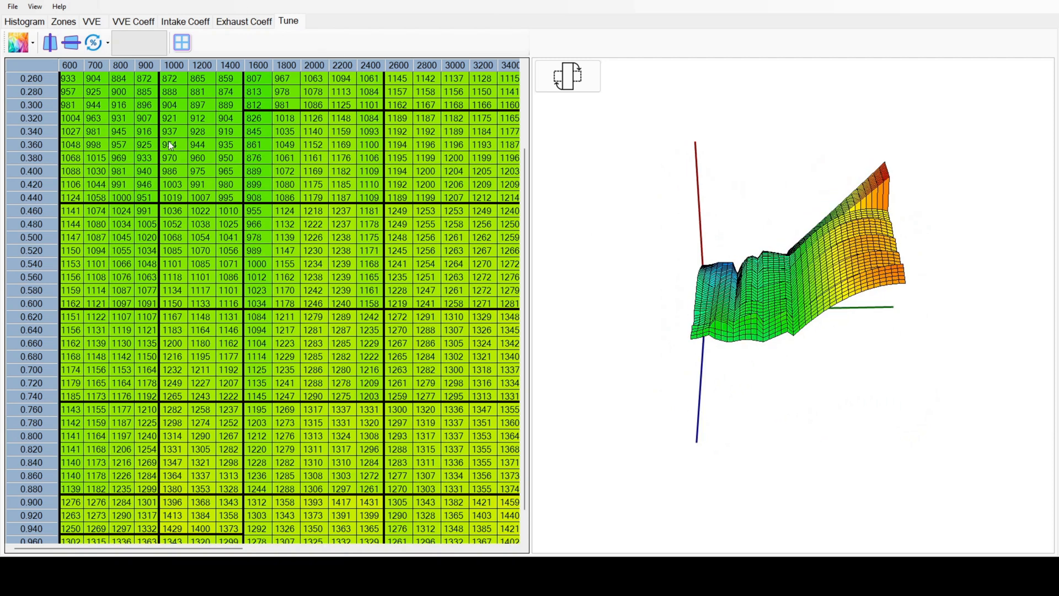
pyautogui.scroll(-3)
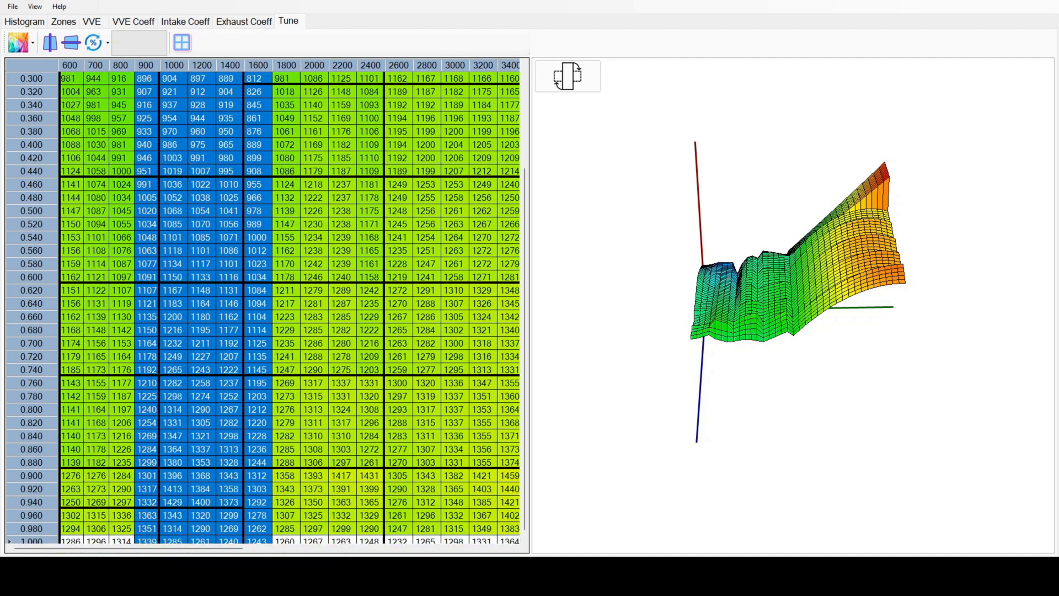
pyautogui.scroll(-3)
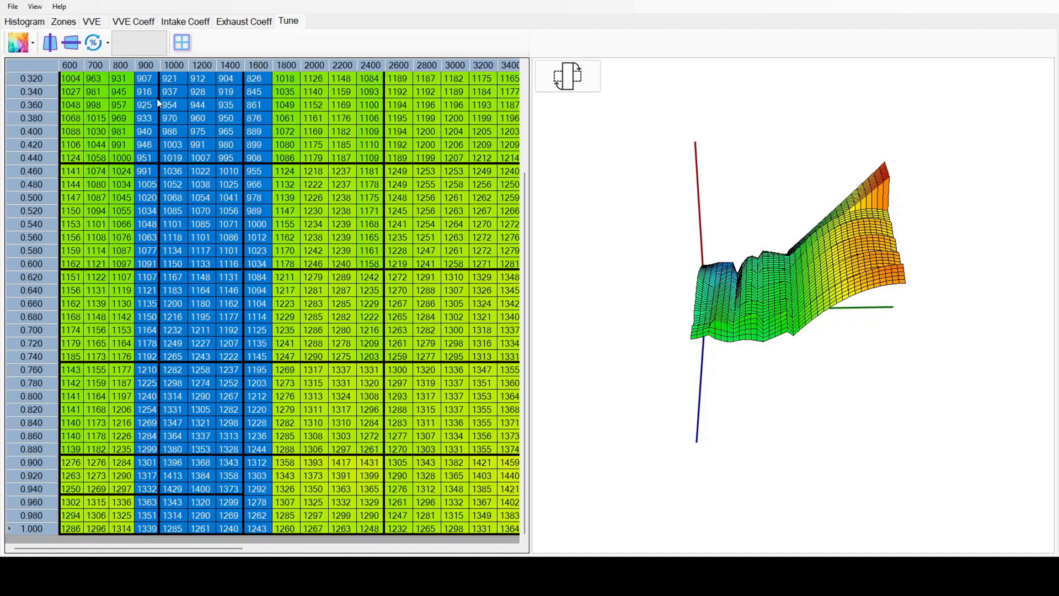
pyautogui.click(70, 42)
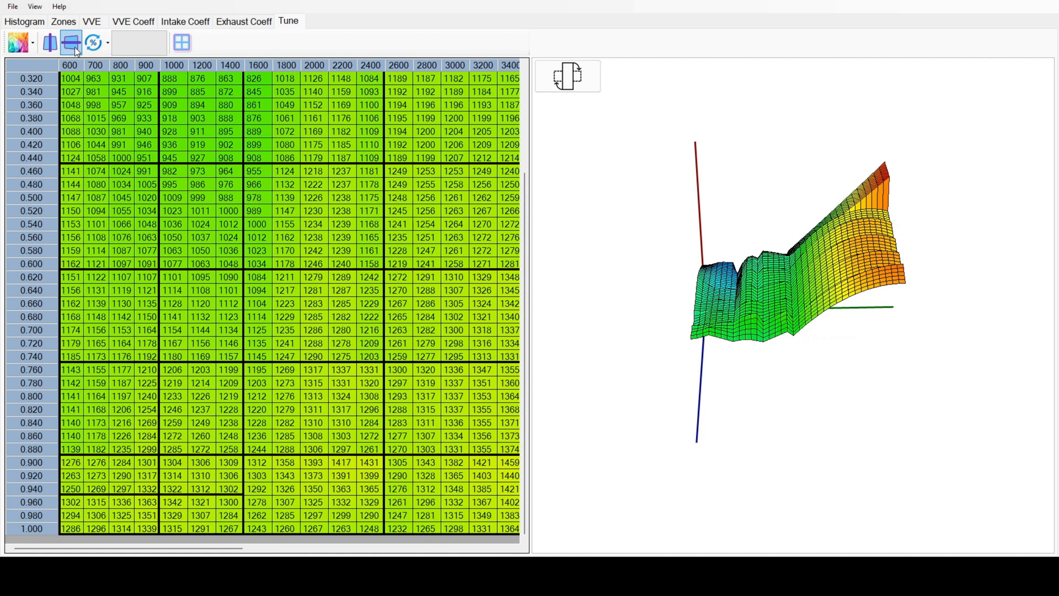
pyautogui.click(48, 43)
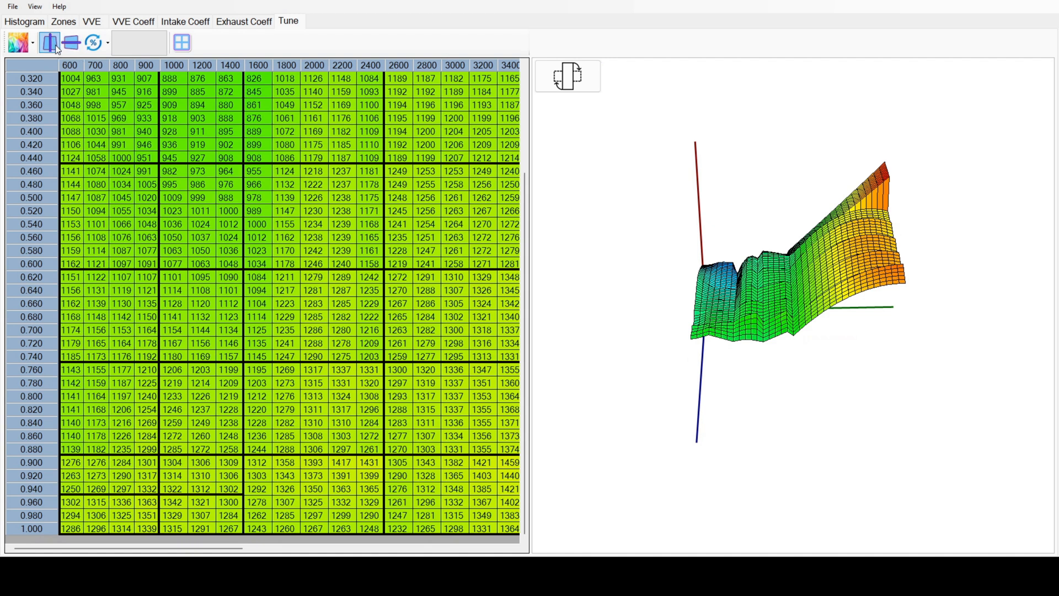
pyautogui.click(49, 42)
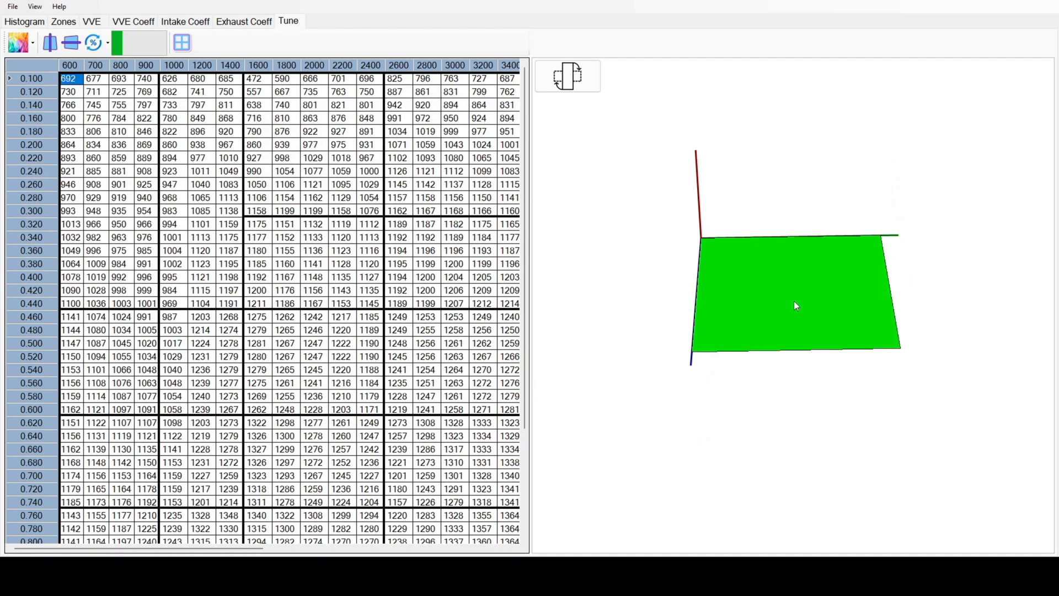
# Step: Run a histogram correction iteration to revise the VVE values below 2600 rpm
pyautogui.click(121, 42)
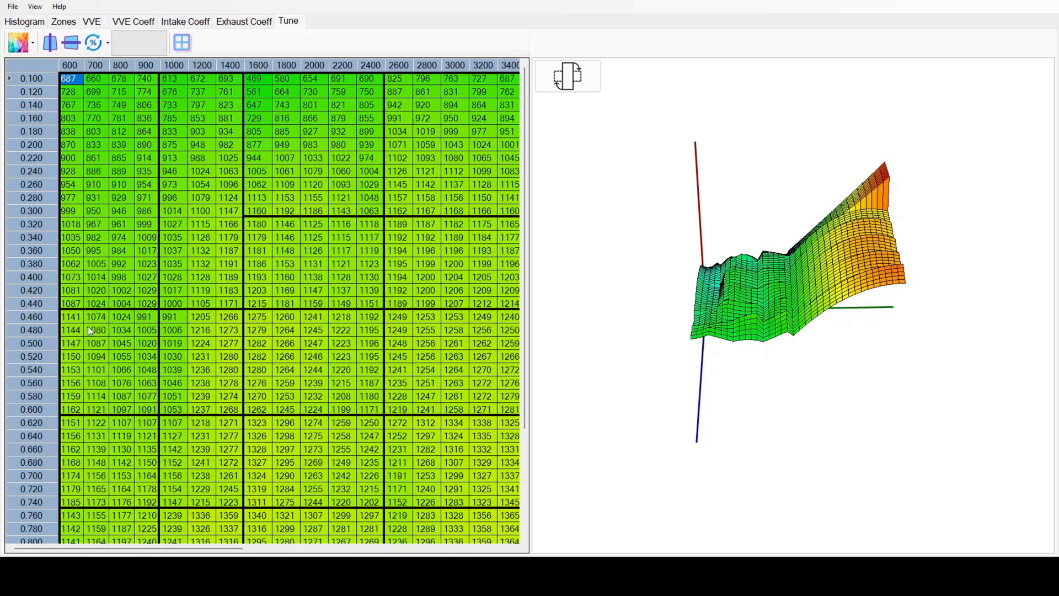
# Step: Toggle percent adjust, inspect the 3D surface, and select 2600–3400 rpm at loads 0.100–0.300
pyautogui.click(92, 42)
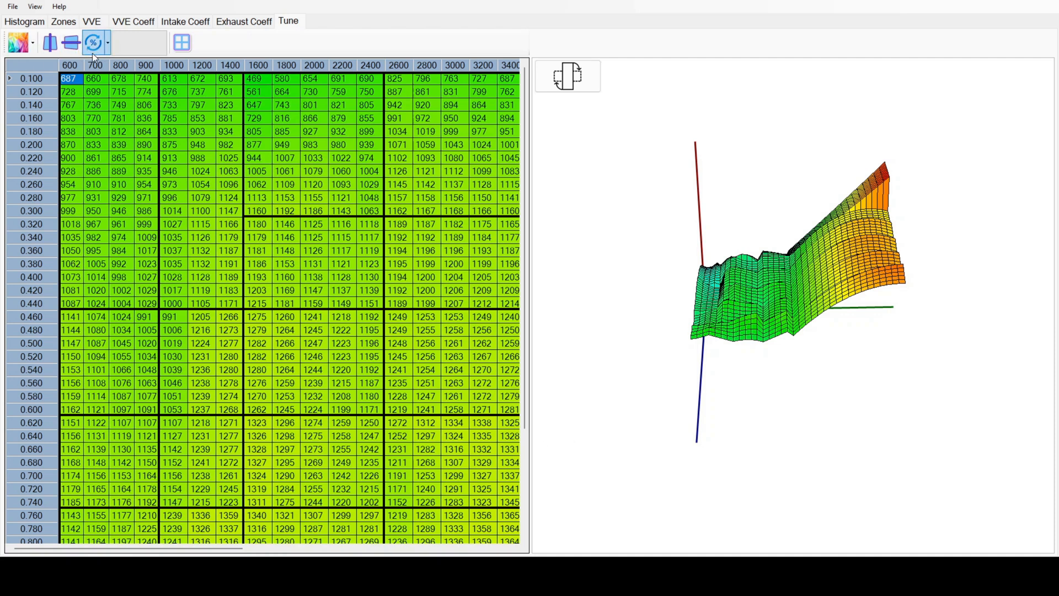
pyautogui.click(94, 42)
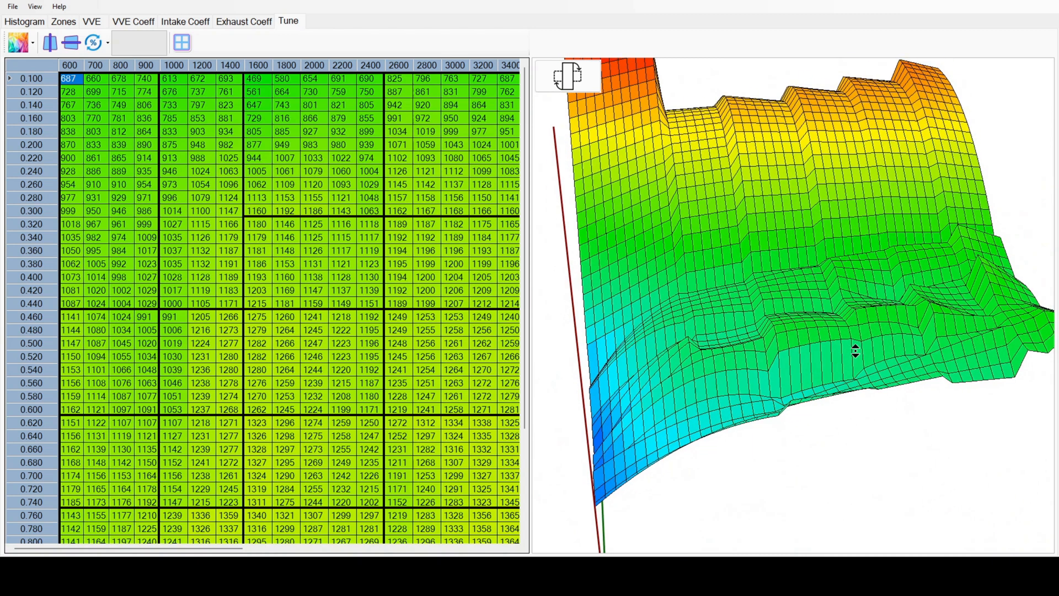
pyautogui.moveTo(855, 351); pyautogui.dragTo(722, 344)
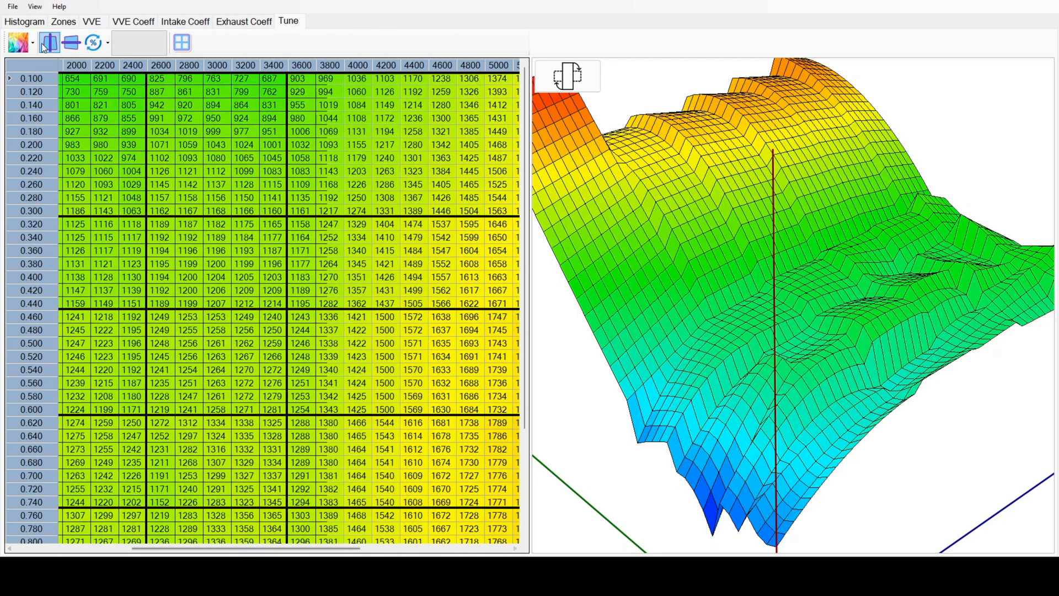
pyautogui.moveTo(156, 78); pyautogui.dragTo(280, 211)
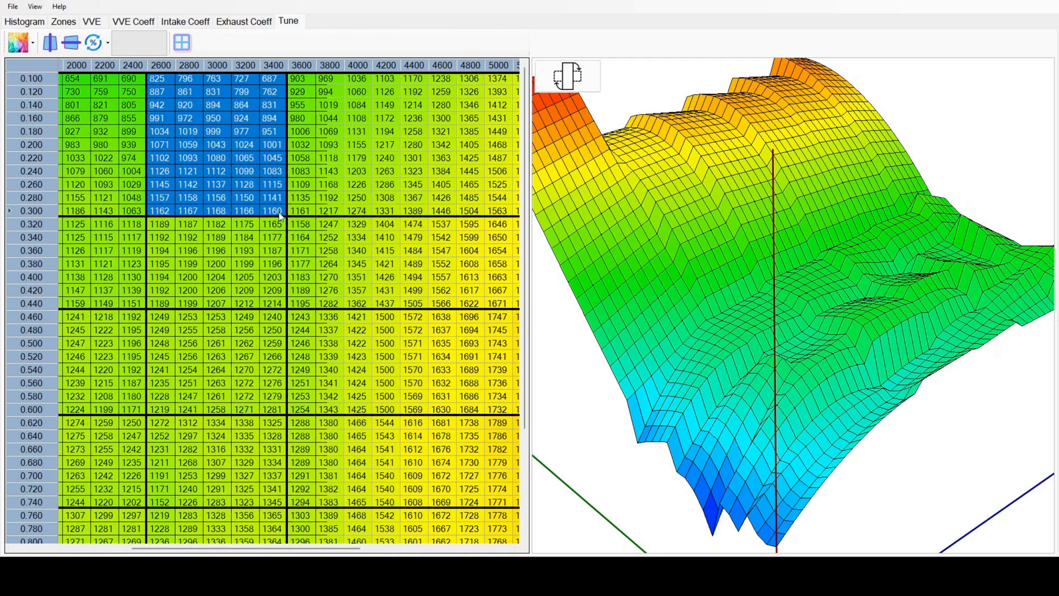